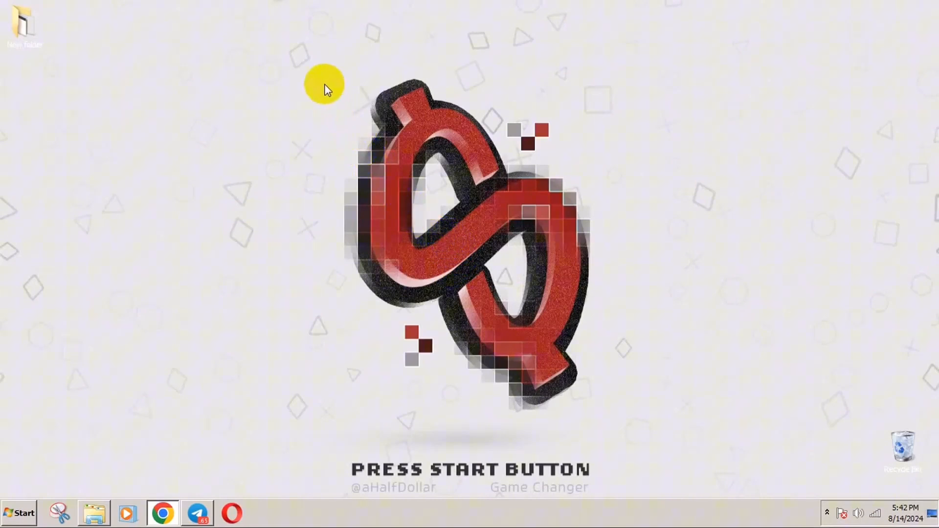
pyautogui.moveTo(314, 57)
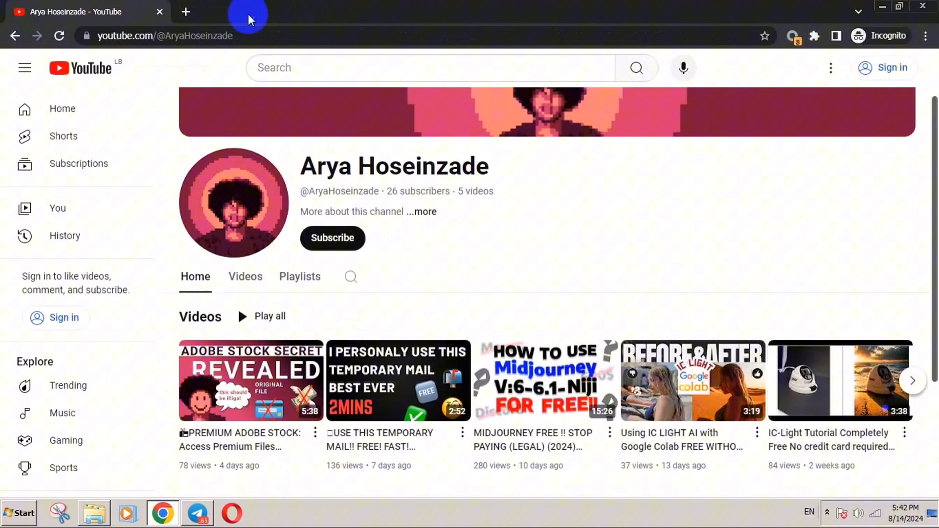
# - Search 'made with reflect4' in incognito, open the proxy results in tabs, and add a blank tab
pyautogui.click(186, 11)
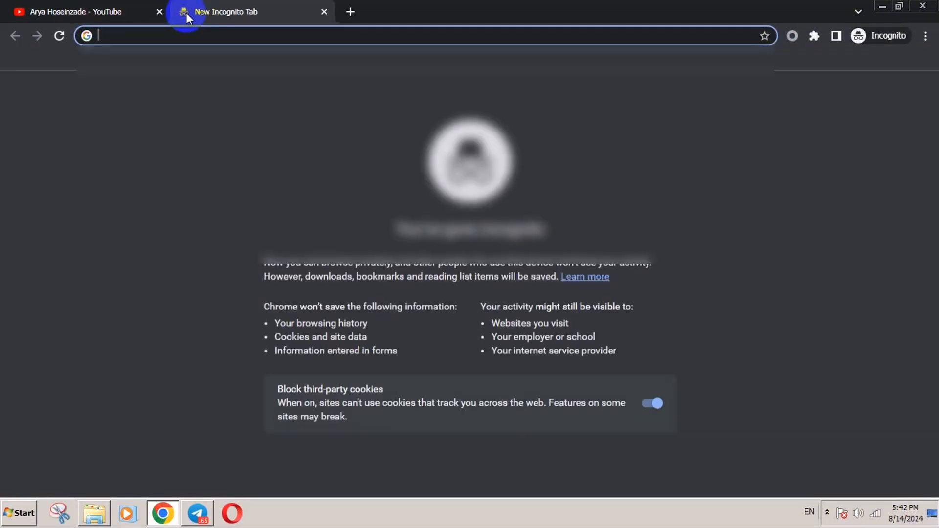
pyautogui.write('made with reflect4')
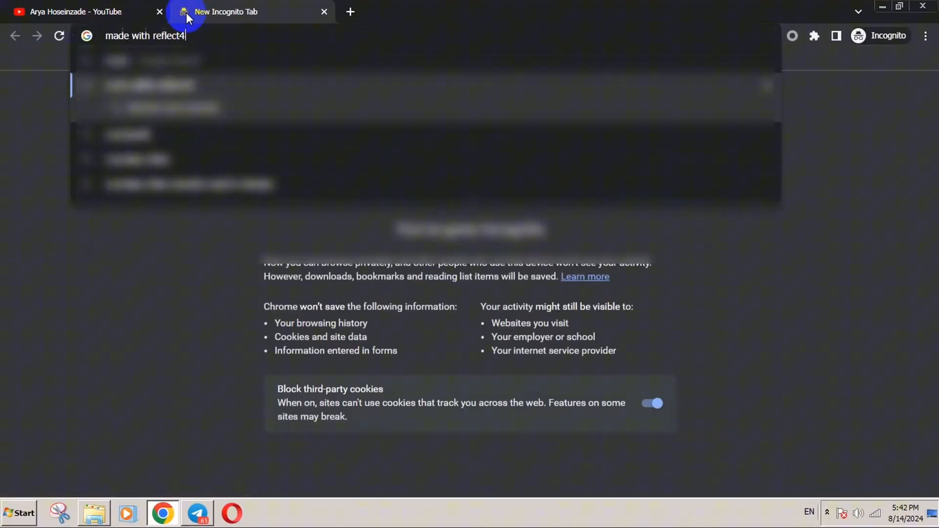
pyautogui.press('Enter')
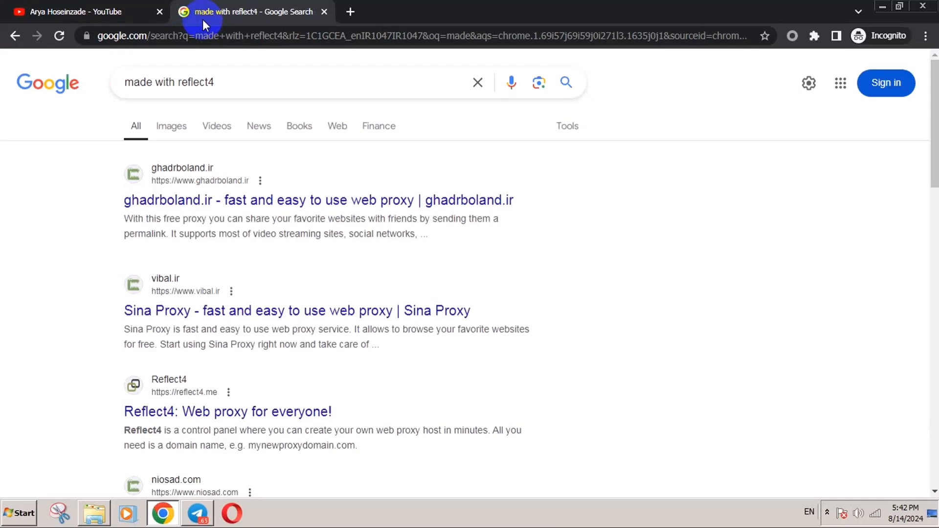
pyautogui.scroll(-3)
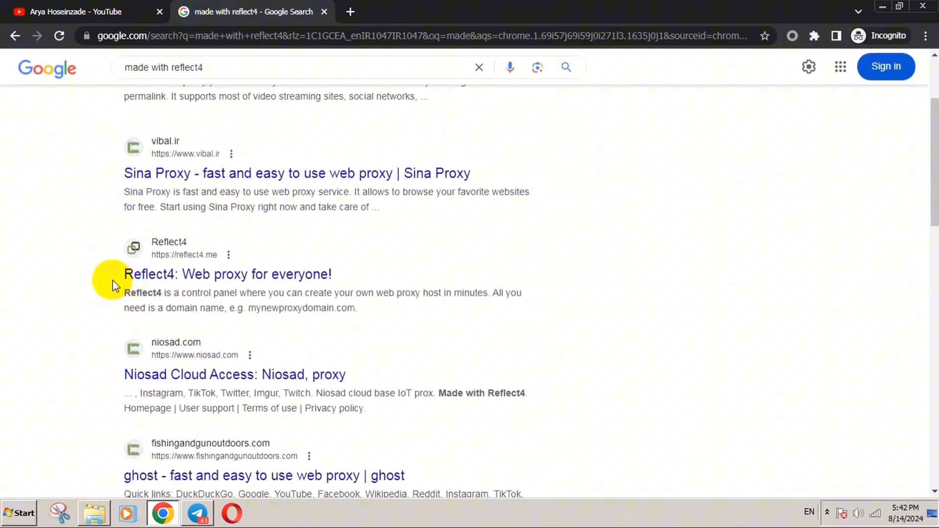
pyautogui.scroll(-3)
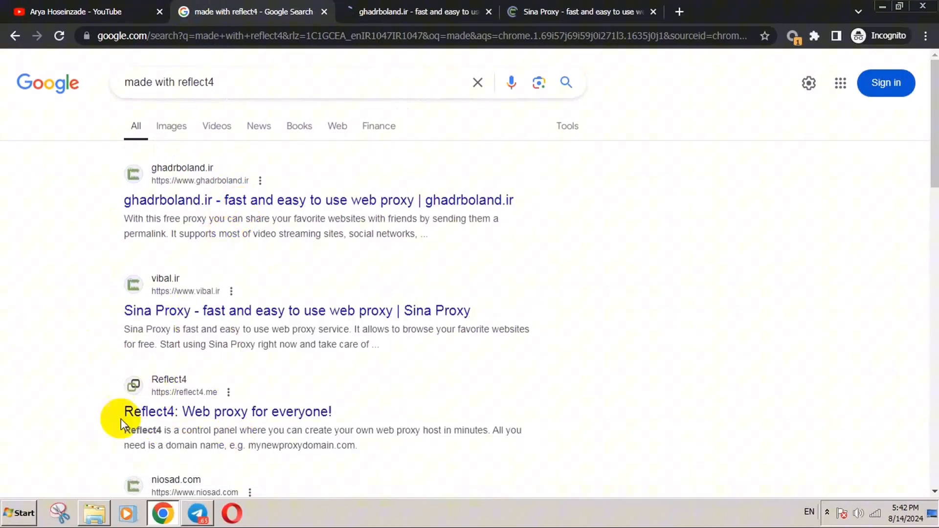
pyautogui.scroll(-3)
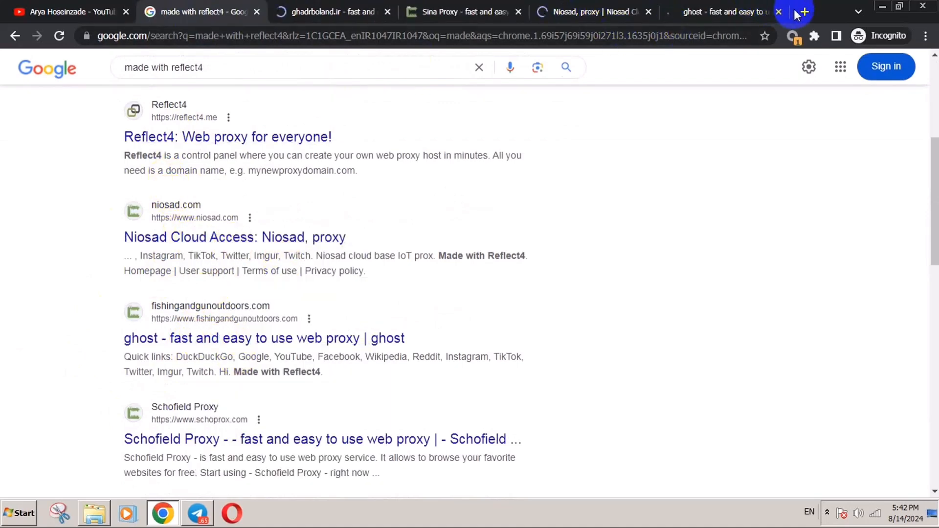
pyautogui.click(802, 12)
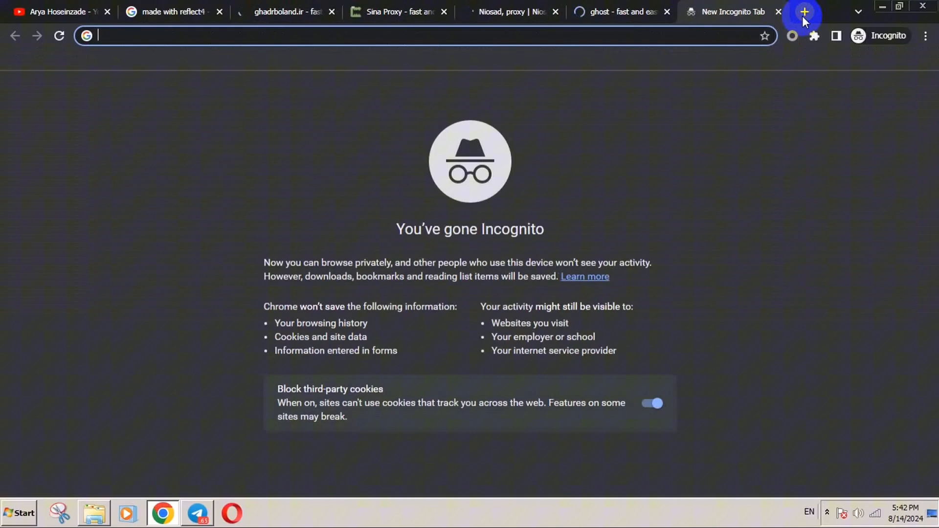
# - Enter facebook.com directly in the blank tab's address bar, without a proxy
pyautogui.write('facebook.com')
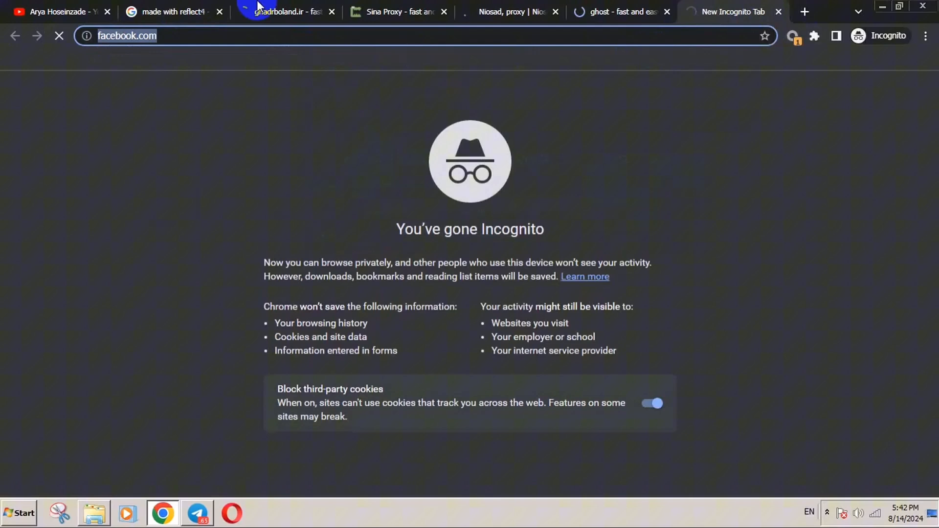
pyautogui.click(398, 11)
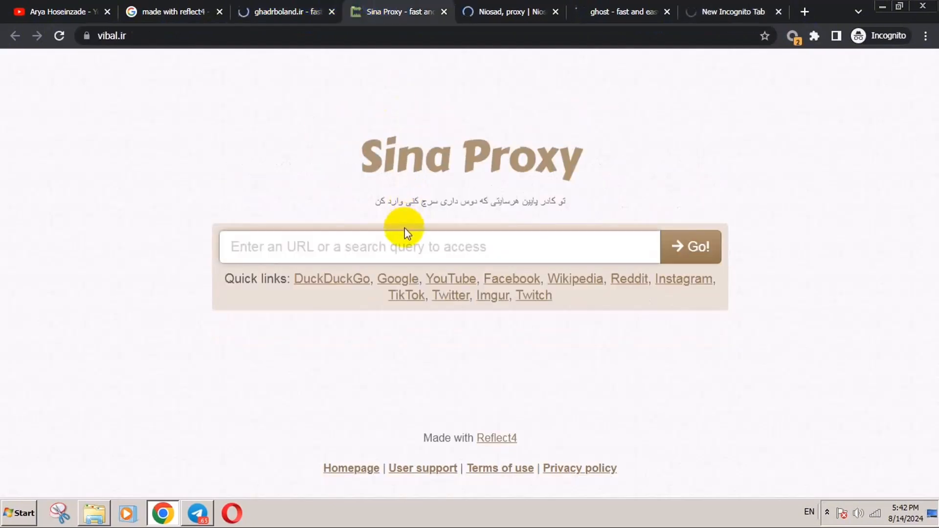
pyautogui.write('https://facebook.com/')
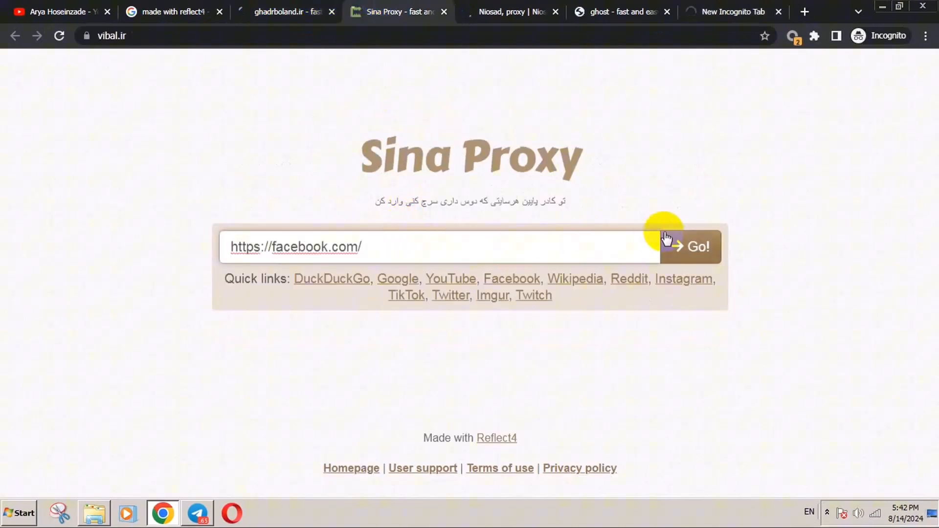
pyautogui.click(697, 246)
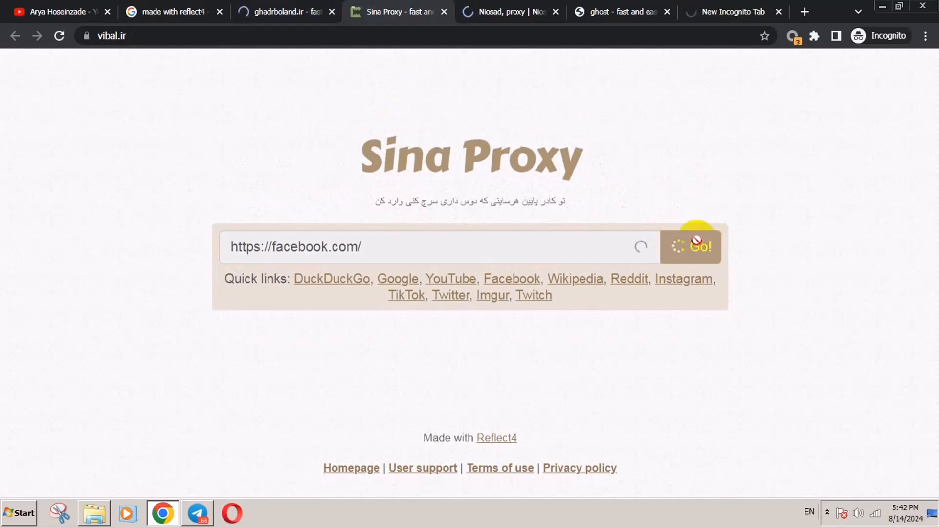
pyautogui.click(699, 246)
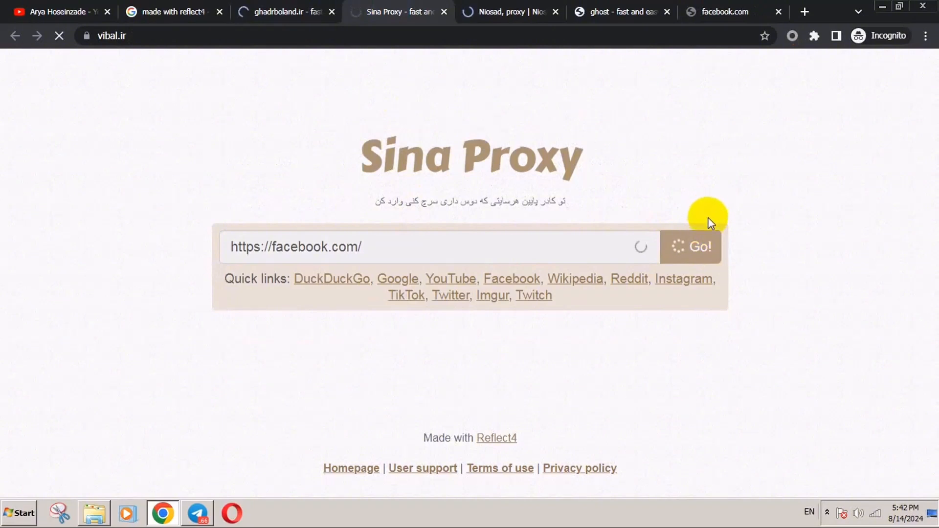
pyautogui.moveTo(686, 206)
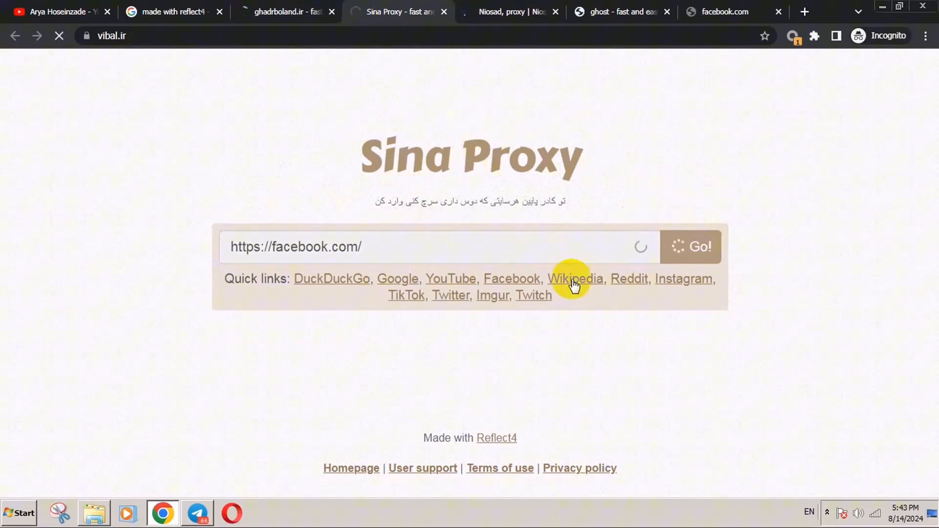
pyautogui.click(691, 246)
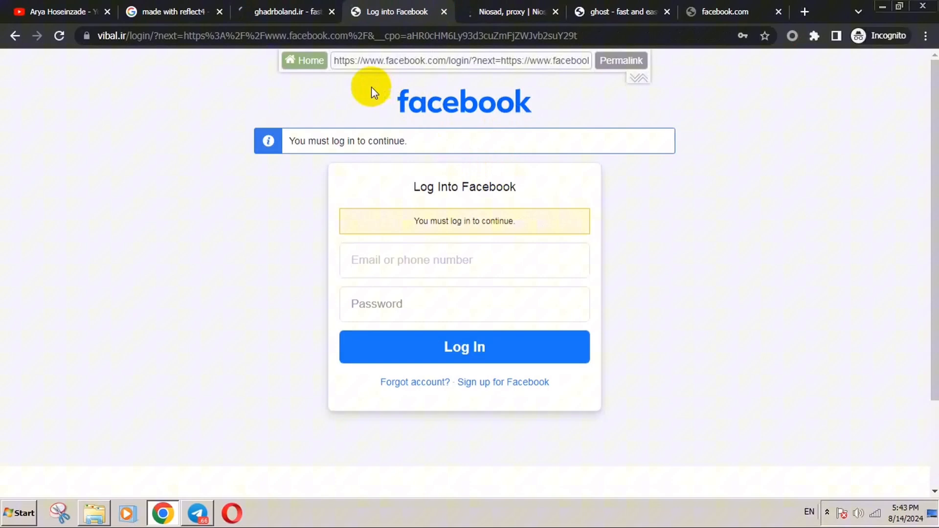
pyautogui.moveTo(513, 240)
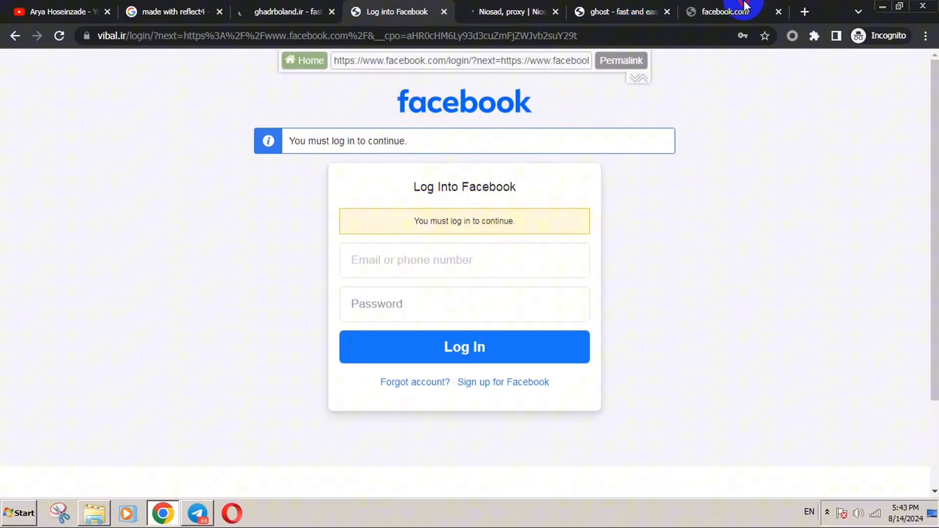
# - In the failed facebook.com tab, search 'why is my ip' and browse the results
pyautogui.click(718, 11)
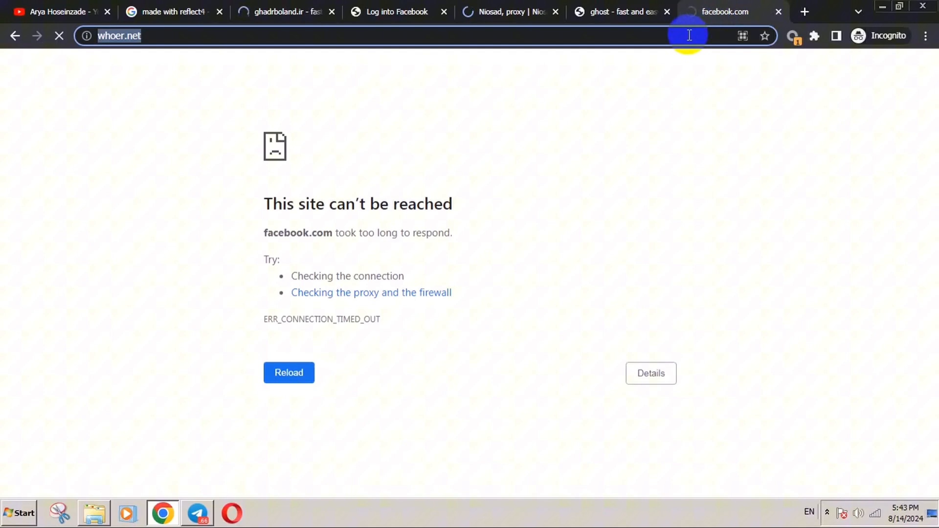
pyautogui.write('why')
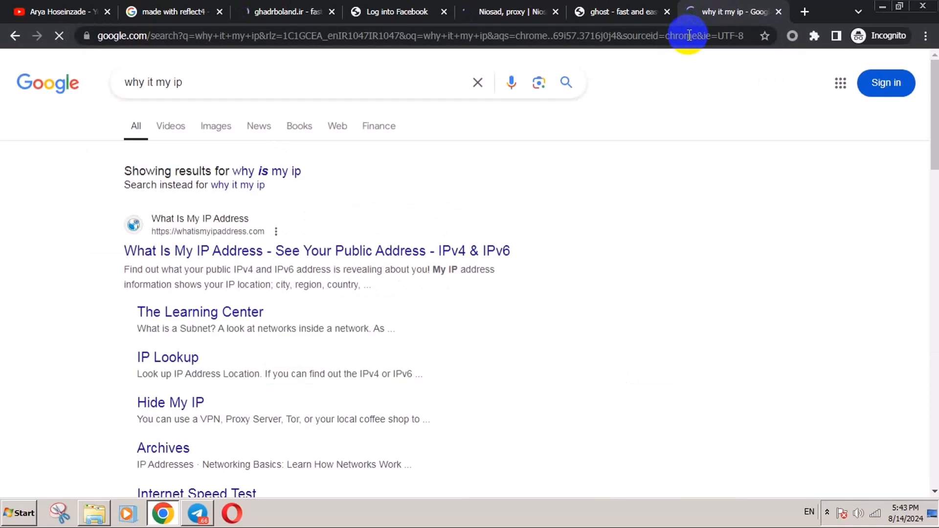
pyautogui.scroll(-3)
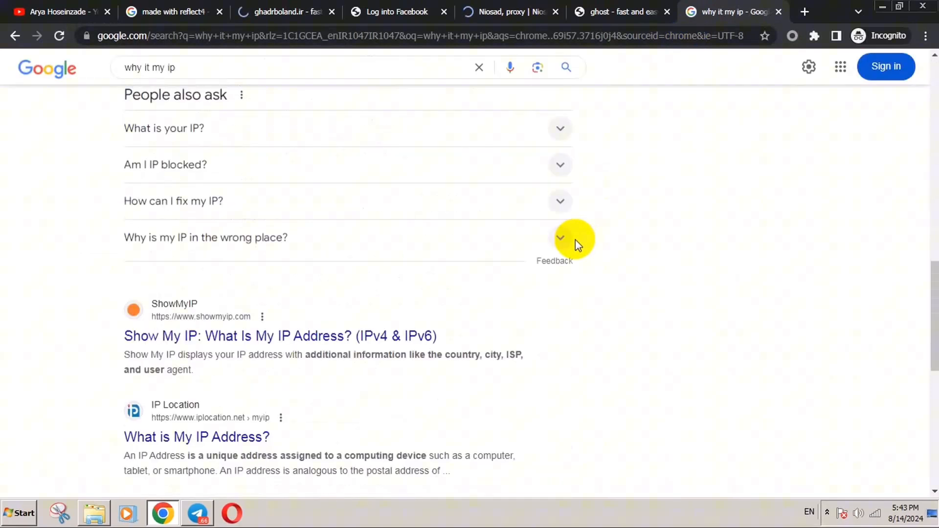
pyautogui.scroll(3)
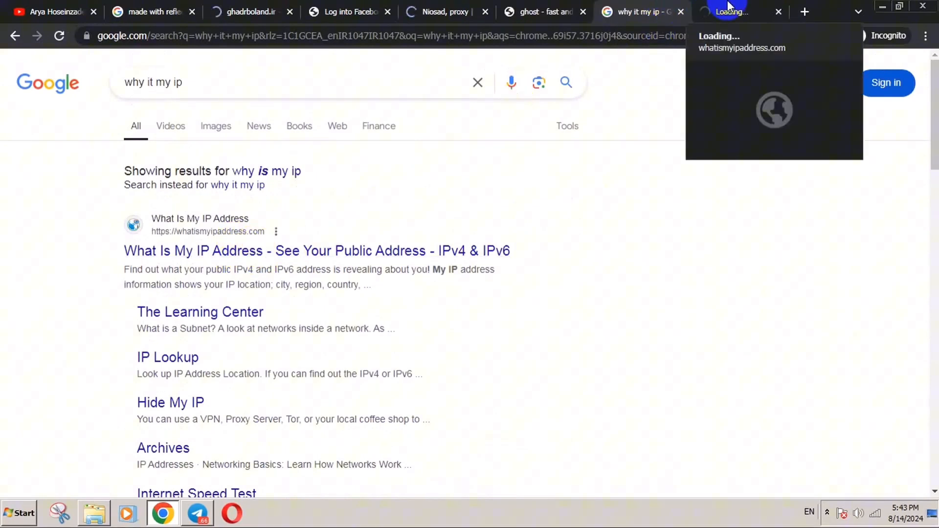
pyautogui.scroll(-3)
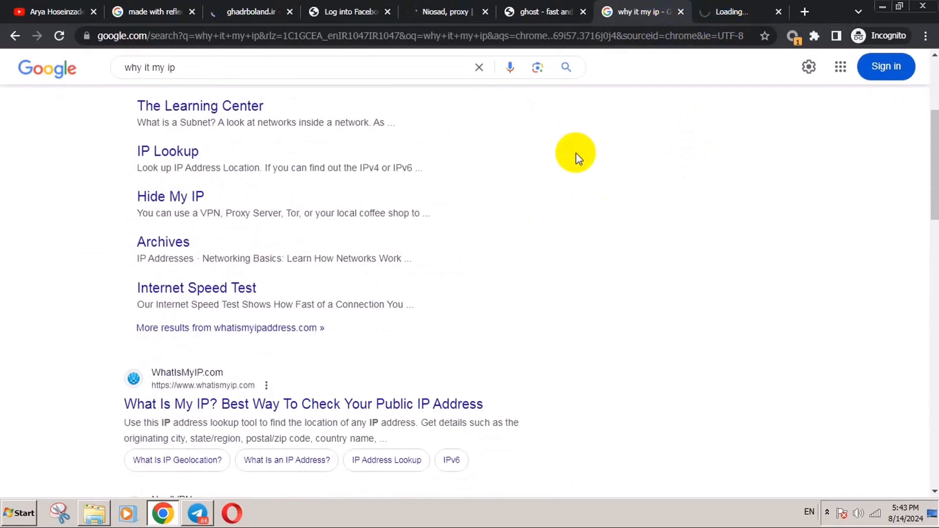
pyautogui.scroll(-3)
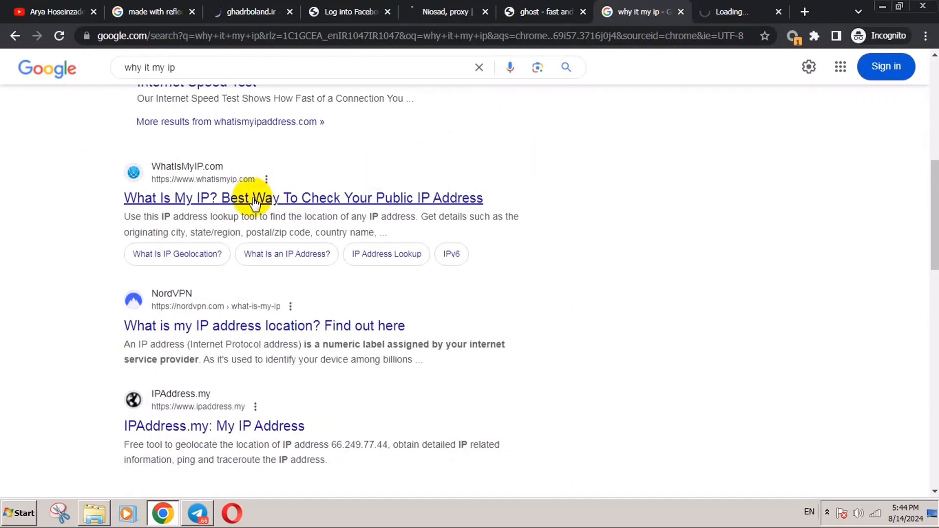
# - Open the WhatIsMyIP.com result in a new tab, then return to the proxied Facebook login
pyautogui.click(302, 198)
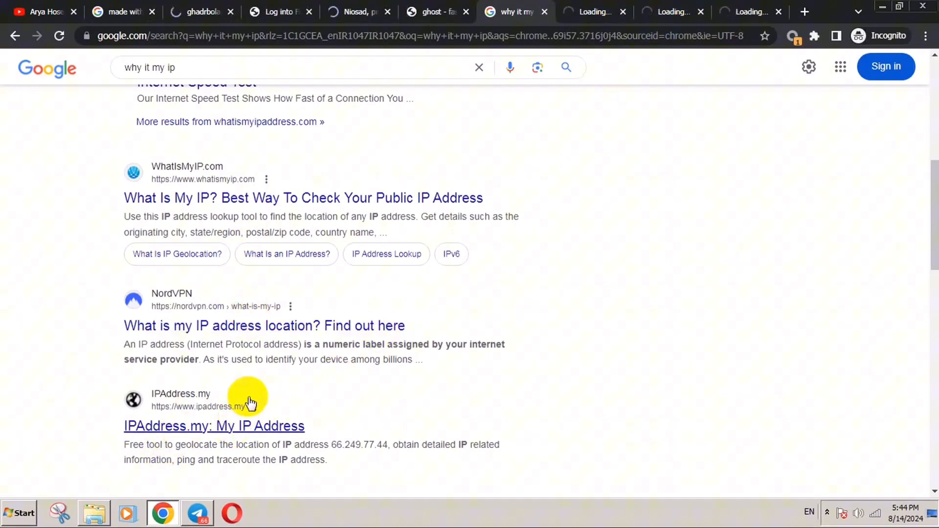
pyautogui.scroll(-3)
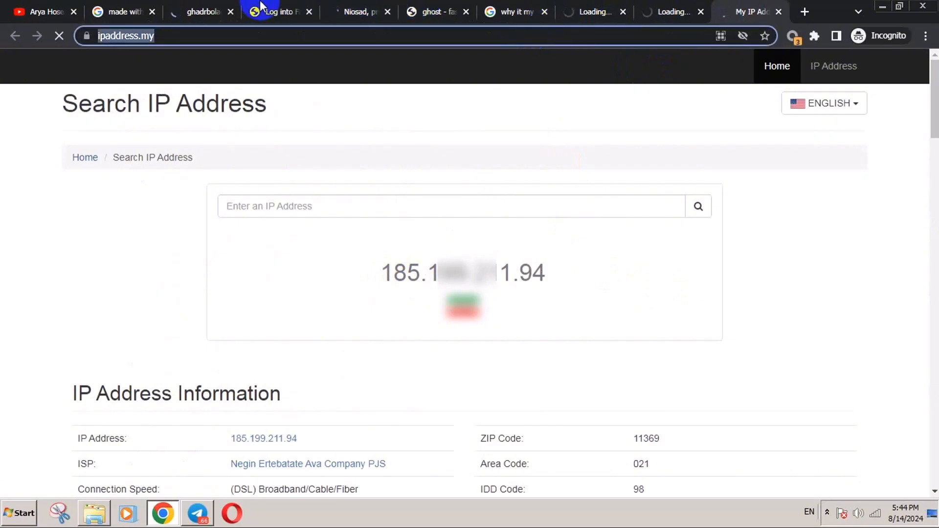
pyautogui.click(278, 11)
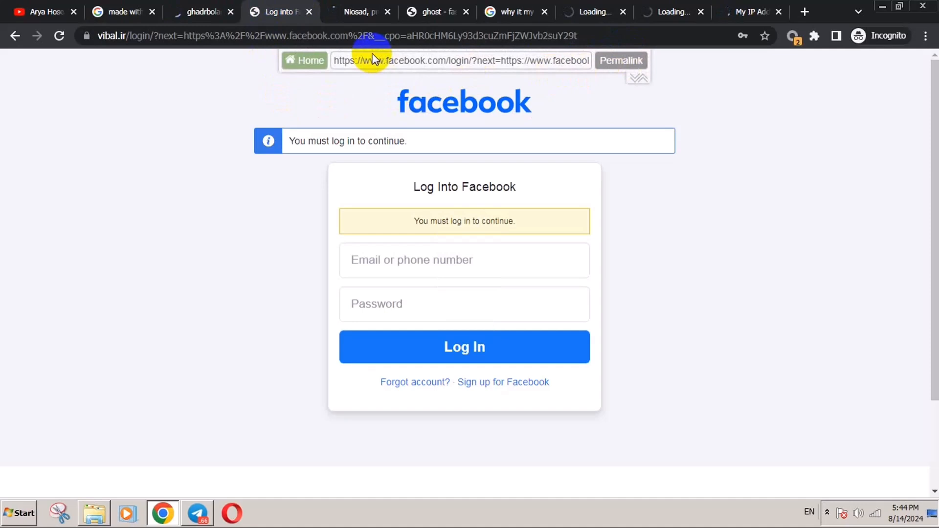
pyautogui.click(304, 61)
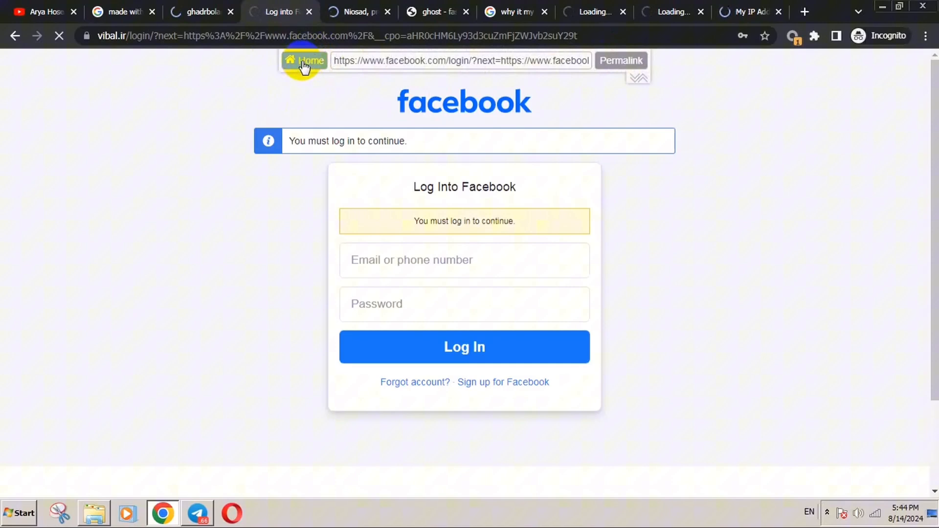
pyautogui.moveTo(328, 78)
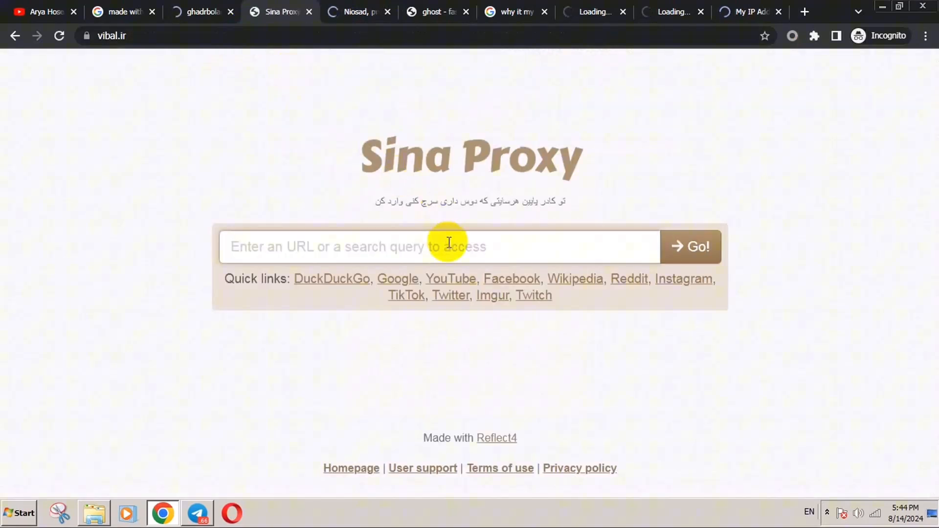
pyautogui.write('https://www.ipaddress.my/')
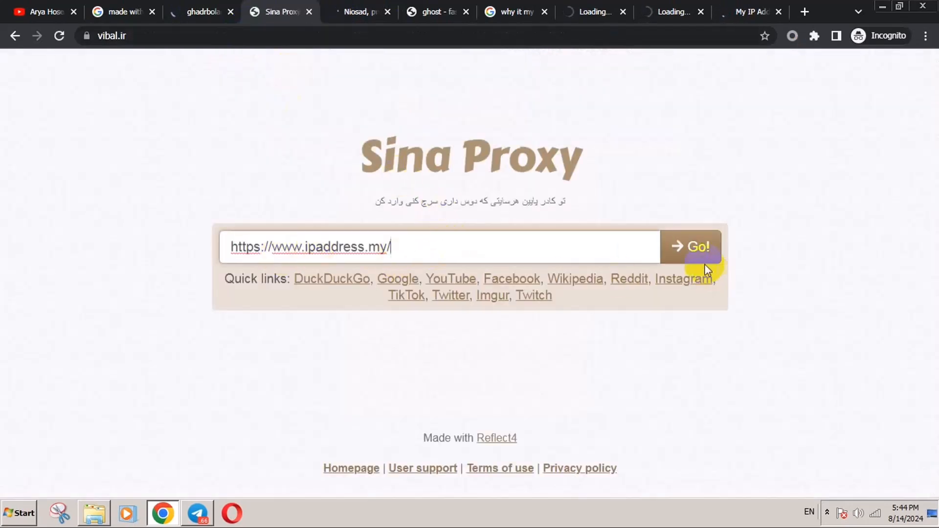
pyautogui.click(691, 246)
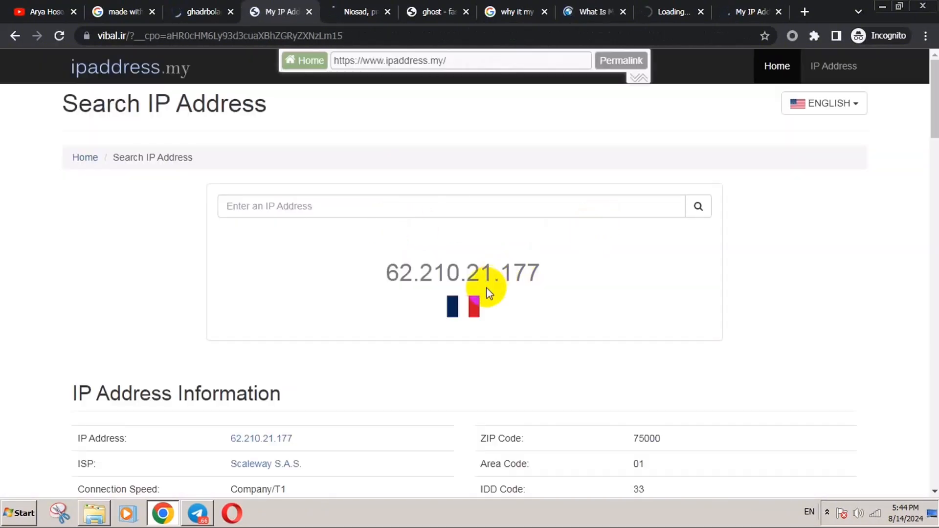
pyautogui.scroll(-3)
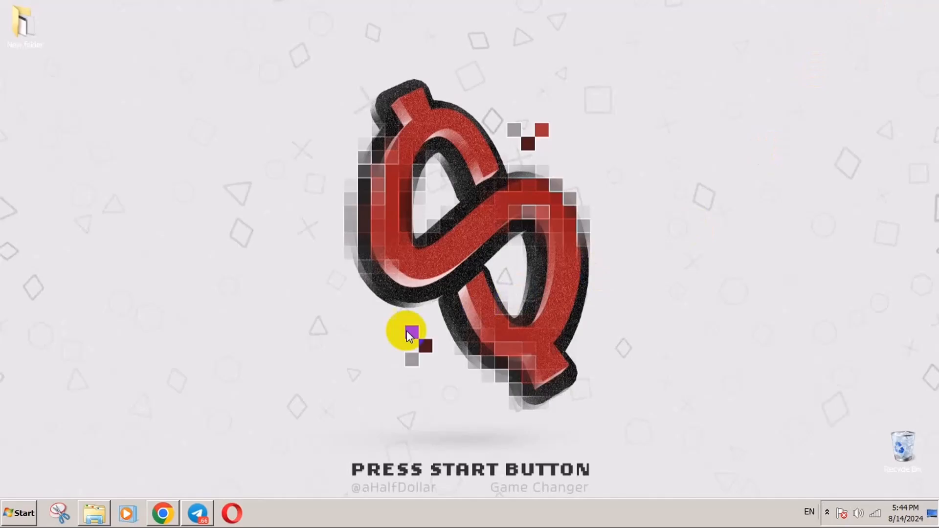
# - Restore Chrome from the taskbar, showing the Arya Hoseinzade YouTube channel page
pyautogui.click(162, 513)
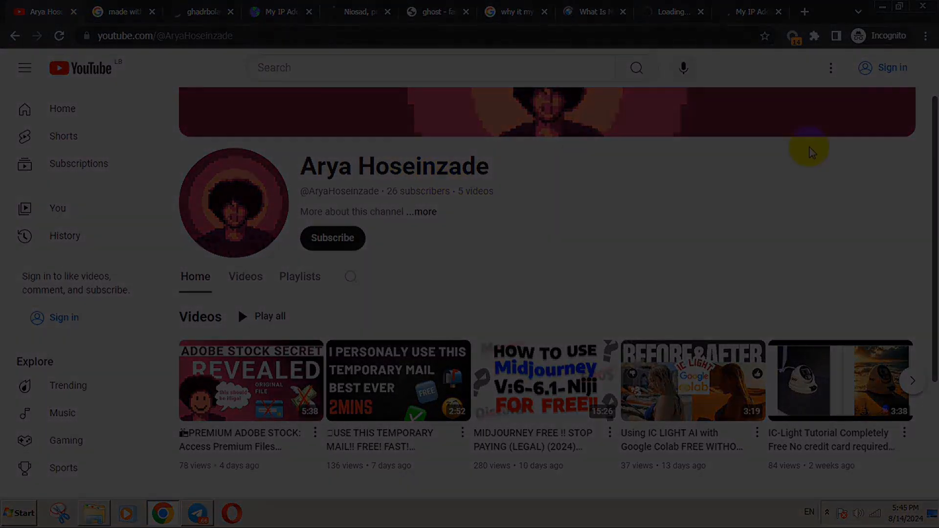